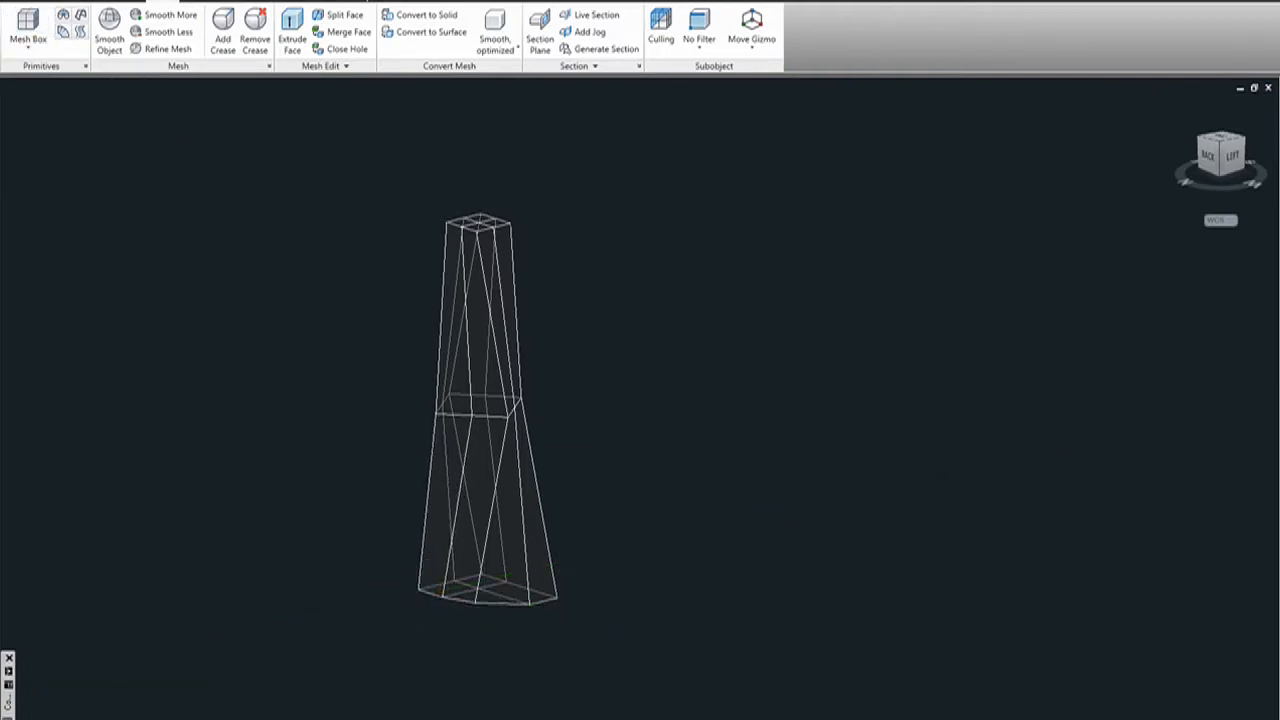
# - In Mesh Primitive Options, give Box a Length, Width and Height of 1 division each
pyautogui.moveTo(610, 595); pyautogui.dragTo(730, 560)
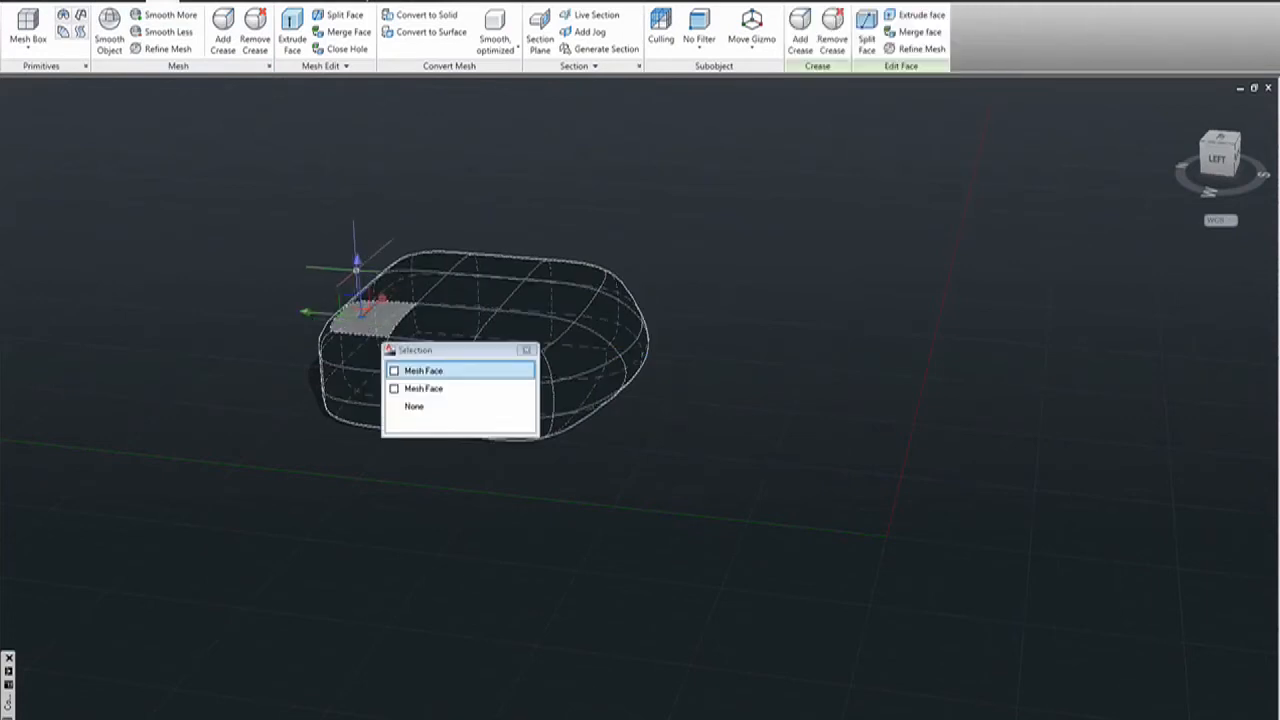
pyautogui.click(423, 369)
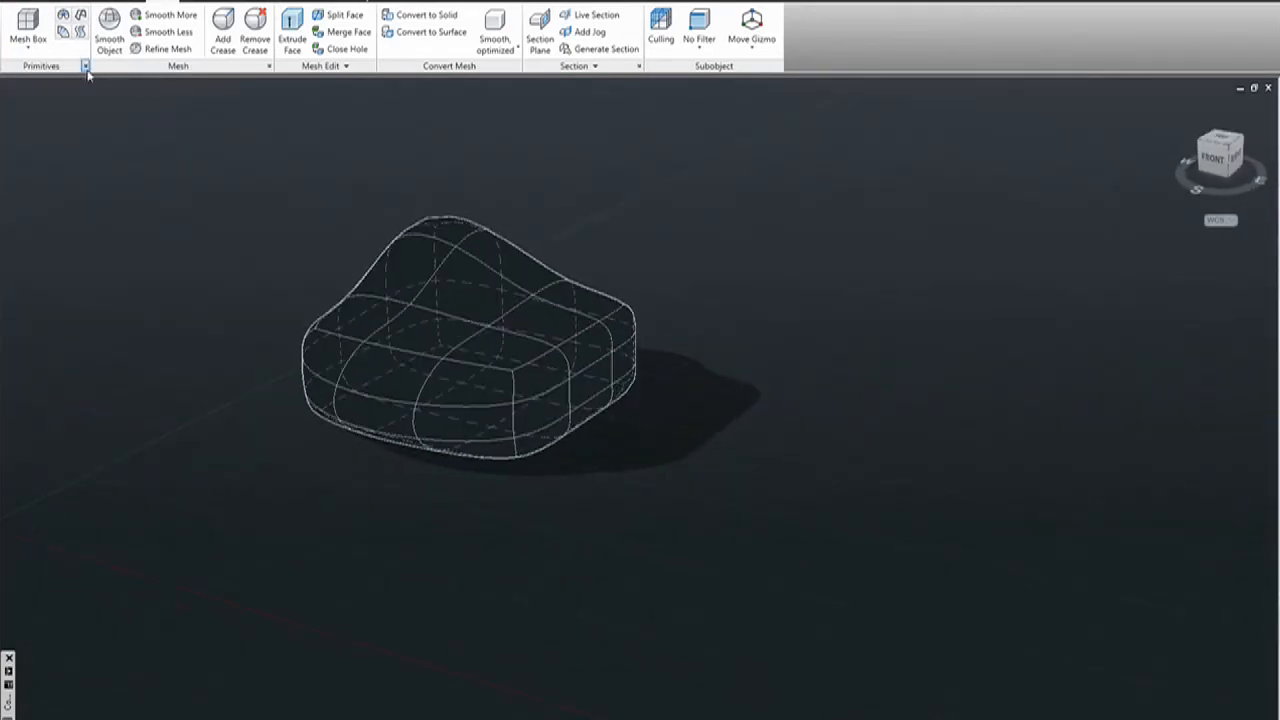
pyautogui.click(83, 65)
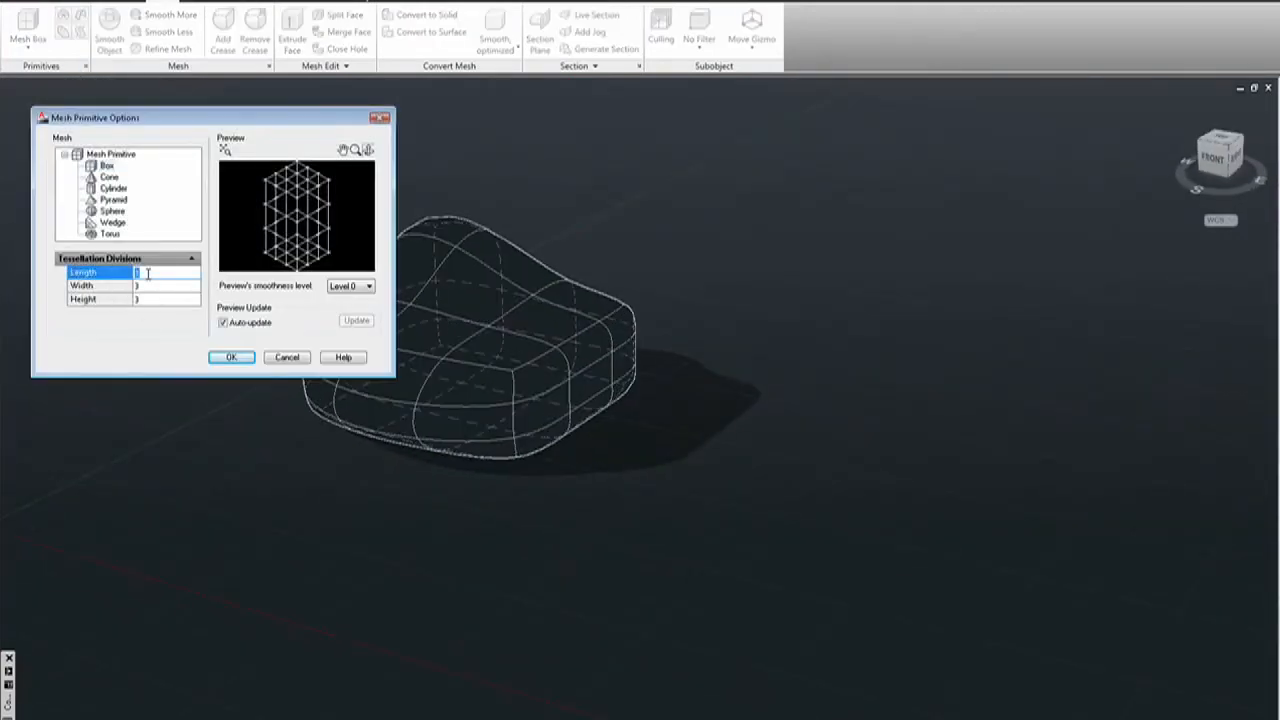
pyautogui.click(130, 299)
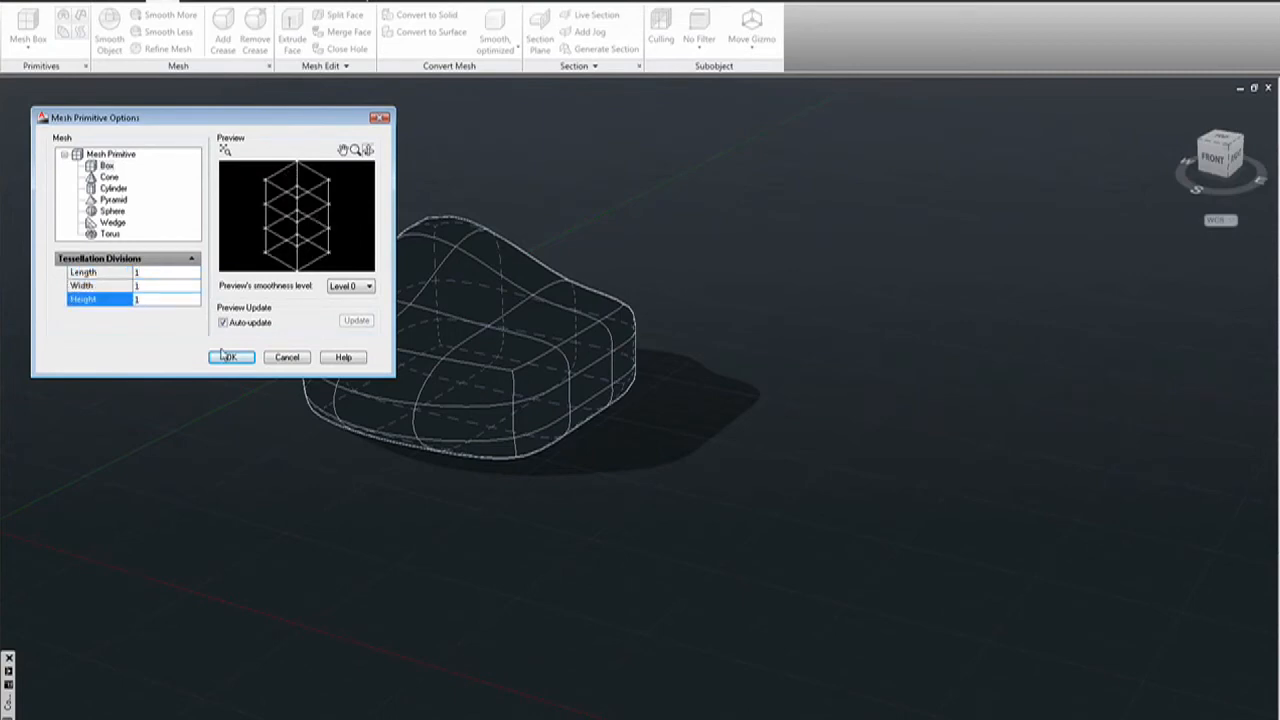
pyautogui.click(230, 357)
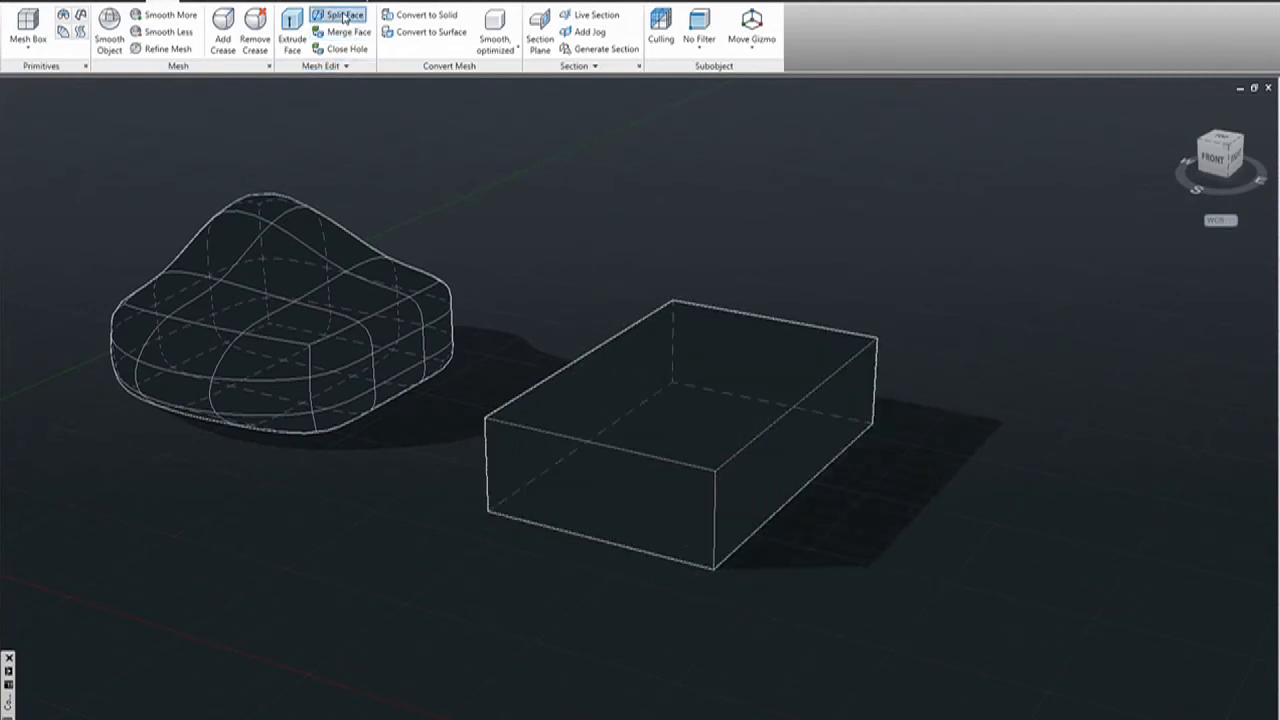
# - Start Split Face on the plain mesh box's end face
pyautogui.click(344, 15)
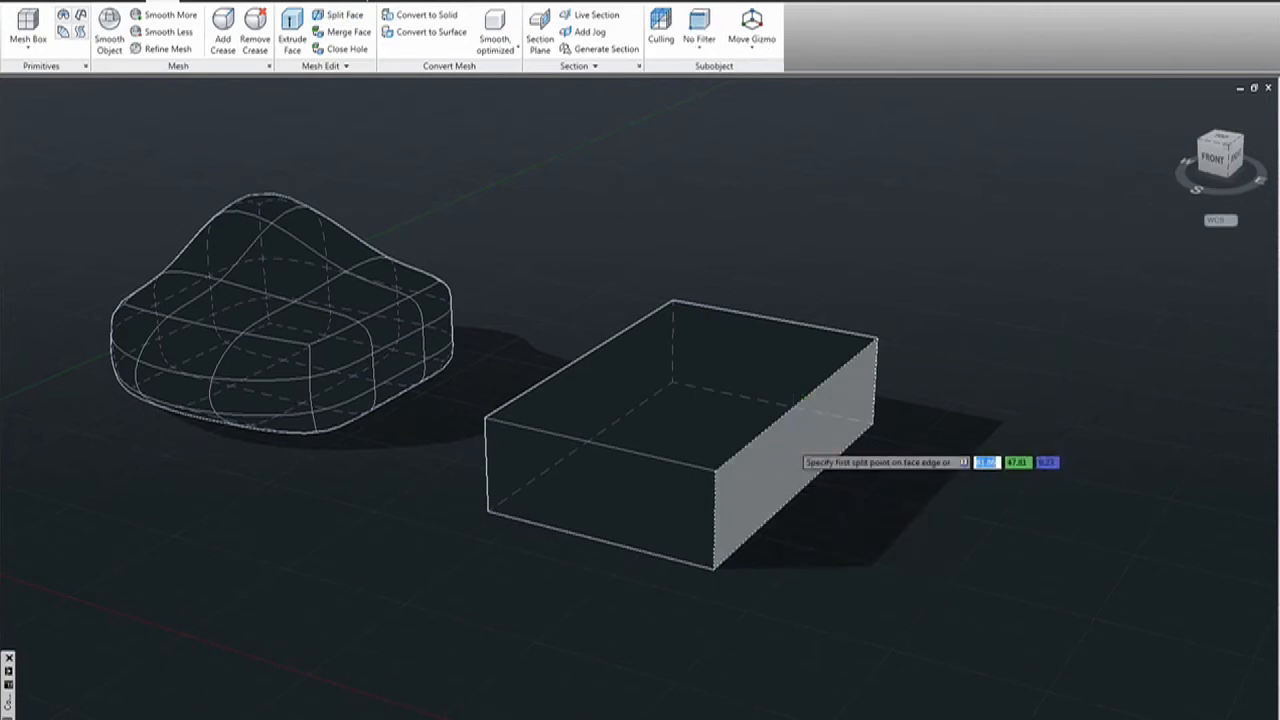